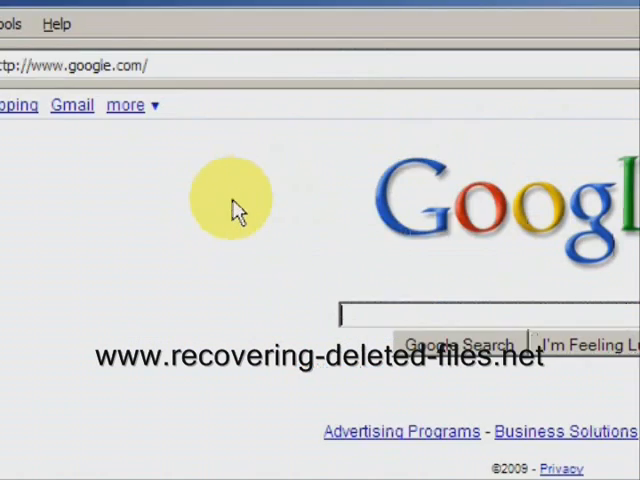
{"action": "type", "text": "w"}
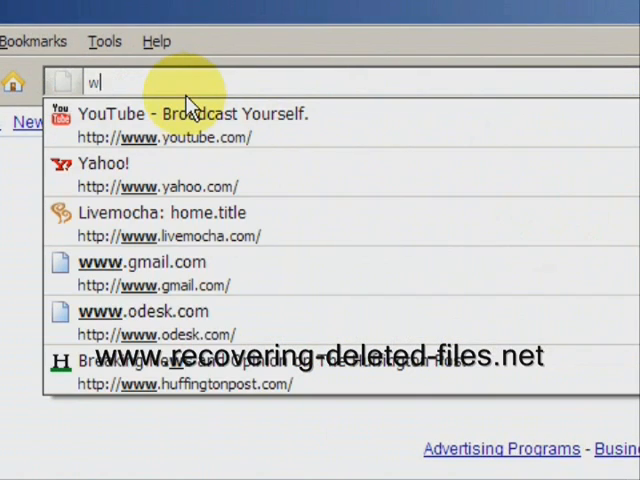
{"action": "type", "text": "www.red"}
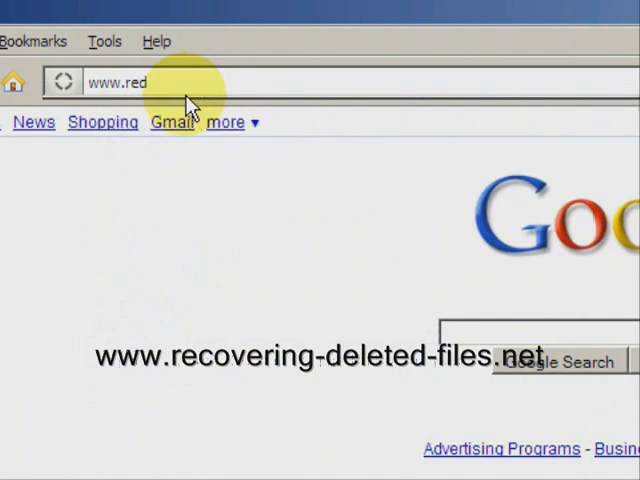
{"action": "type", "text": "recovering"}
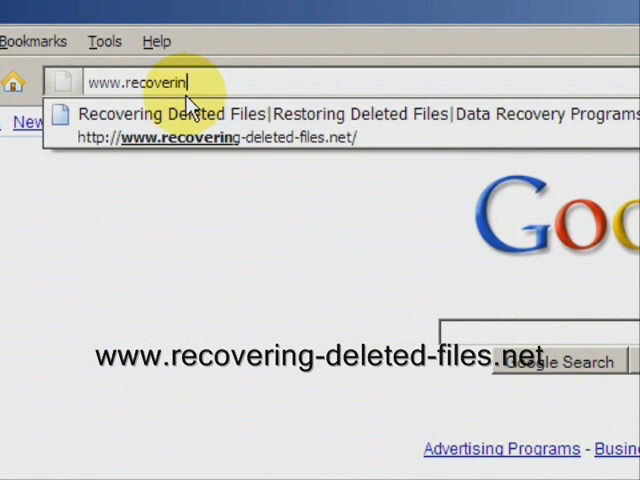
{"action": "type", "text": "g-dele"}
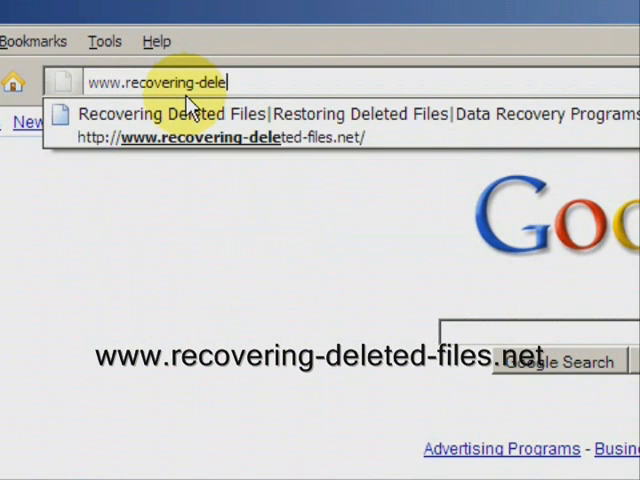
{"action": "type", "text": "deleted-filer"}
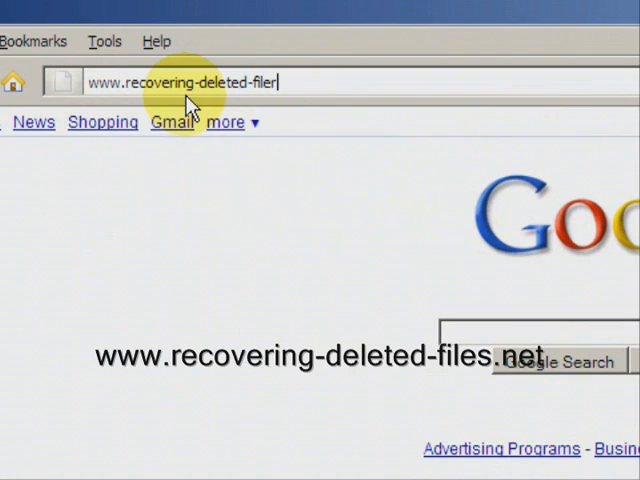
{"action": "type", "text": "www.recovering-deleted-files.net/"}
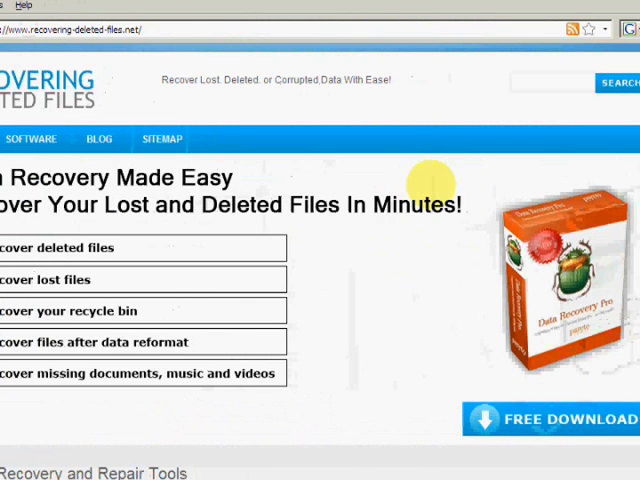
Use the Free Download button to get ParetoLogic Data Recovery Pro from the page.
{"action": "scroll", "scroll_direction": "down", "scroll_amount": 3}
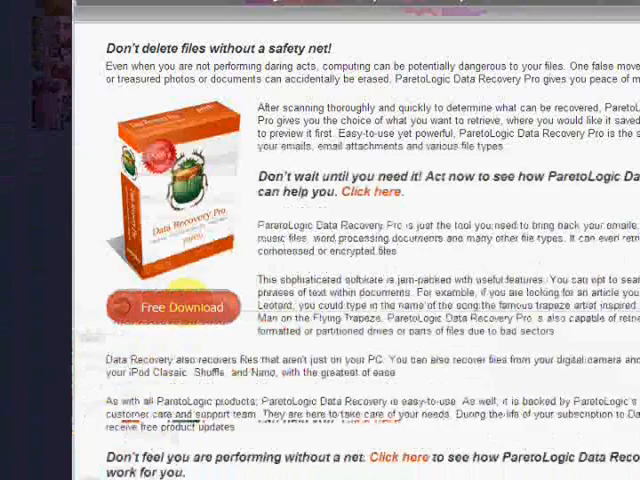
{"action": "left_click", "coordinate": [172, 308]}
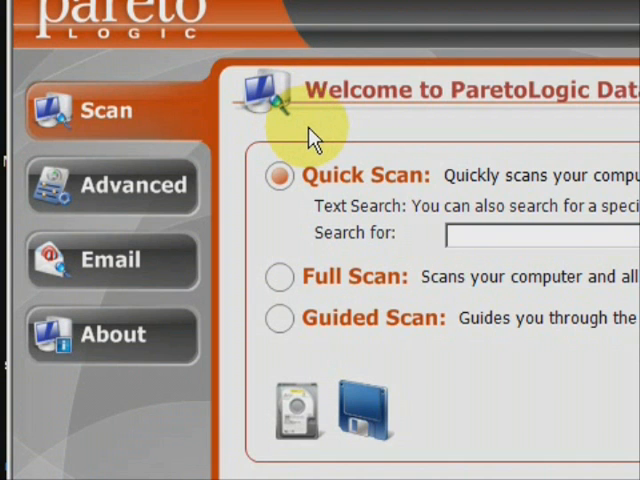
{"action": "mouse_move", "coordinate": [368, 140]}
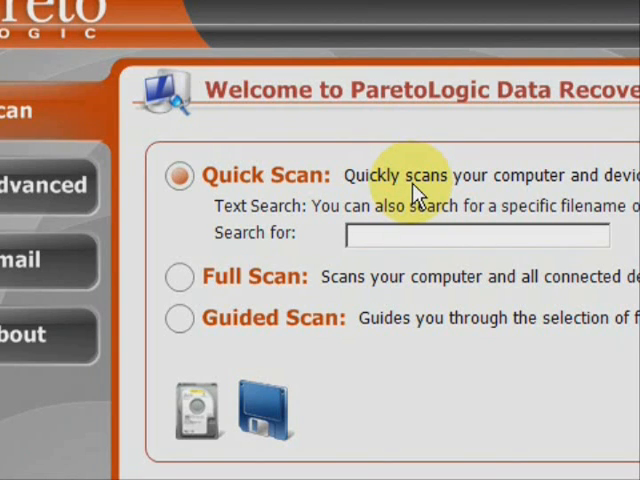
{"action": "mouse_move", "coordinate": [458, 232]}
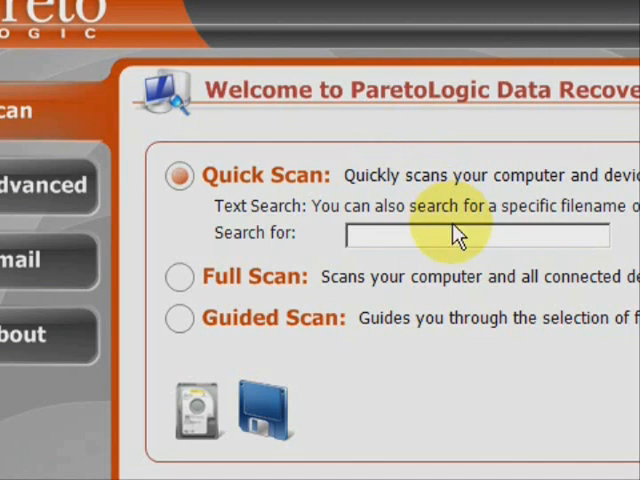
{"action": "left_click", "coordinate": [444, 244]}
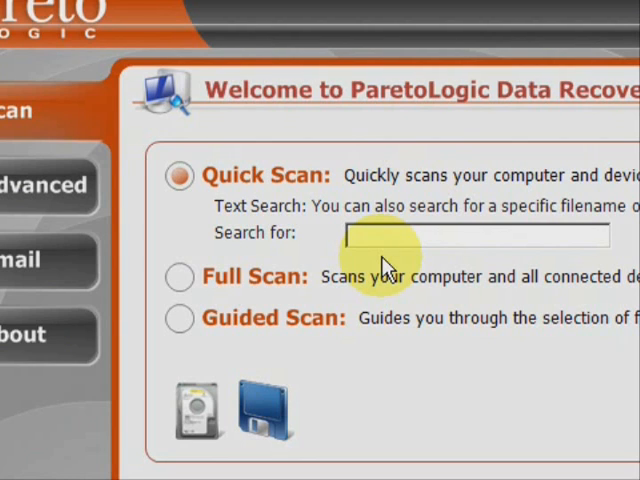
{"action": "mouse_move", "coordinate": [320, 288]}
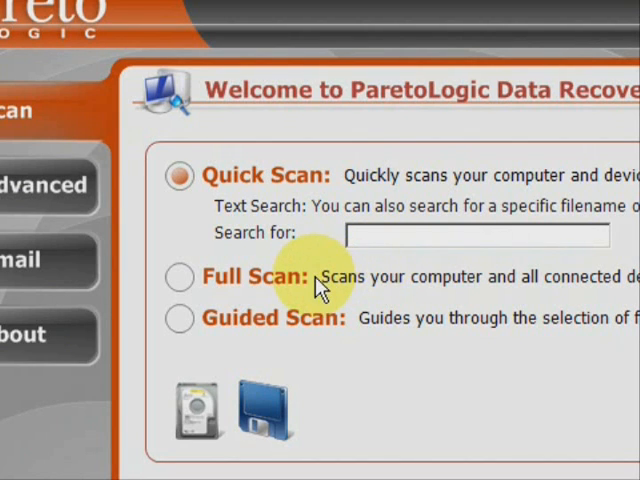
{"action": "mouse_move", "coordinate": [440, 310]}
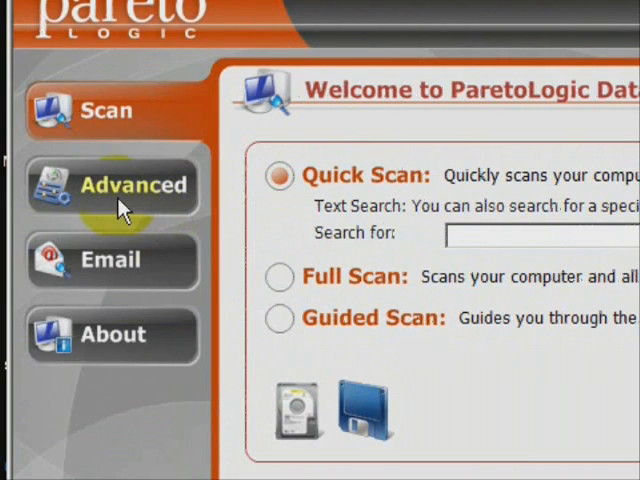
{"action": "mouse_move", "coordinate": [120, 204]}
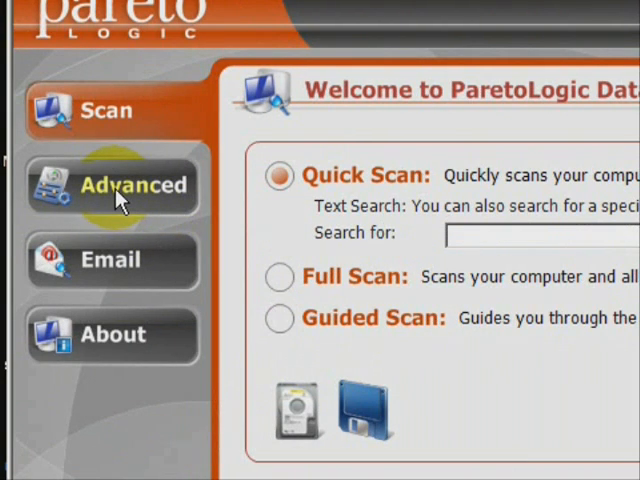
Review the Advanced page: Recycle Bin, unnamed files, corrupt sectors checked and volumes C: and D: selected.
{"action": "left_click", "coordinate": [112, 184]}
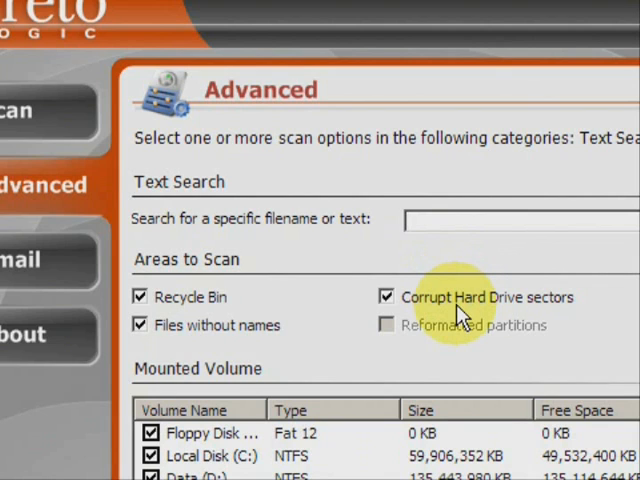
{"action": "mouse_move", "coordinate": [296, 290]}
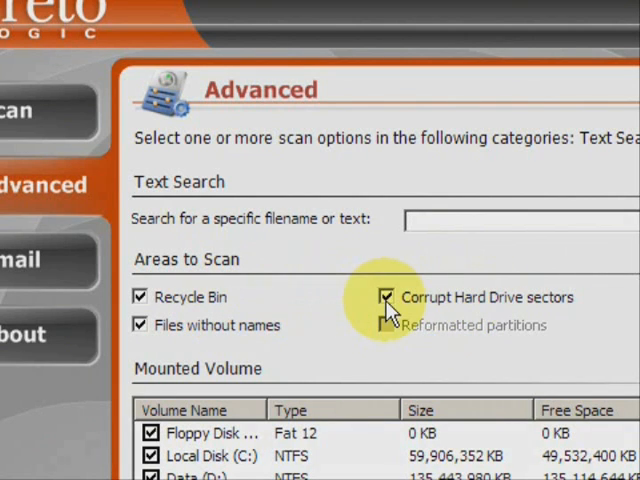
{"action": "left_click", "coordinate": [384, 296]}
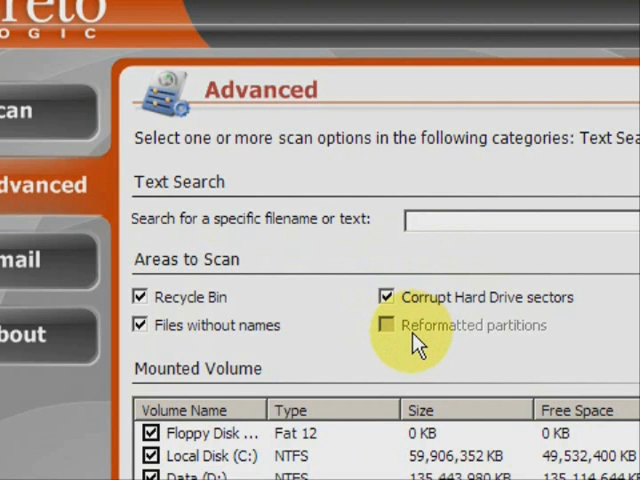
{"action": "scroll", "scroll_direction": "down", "scroll_amount": 3}
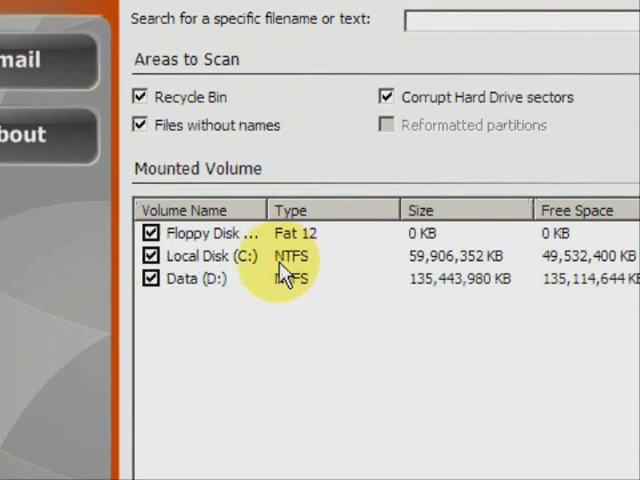
{"action": "mouse_move", "coordinate": [262, 284]}
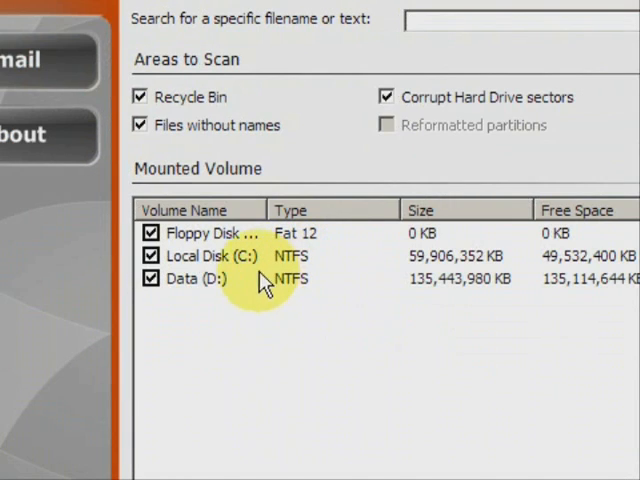
{"action": "mouse_move", "coordinate": [284, 170]}
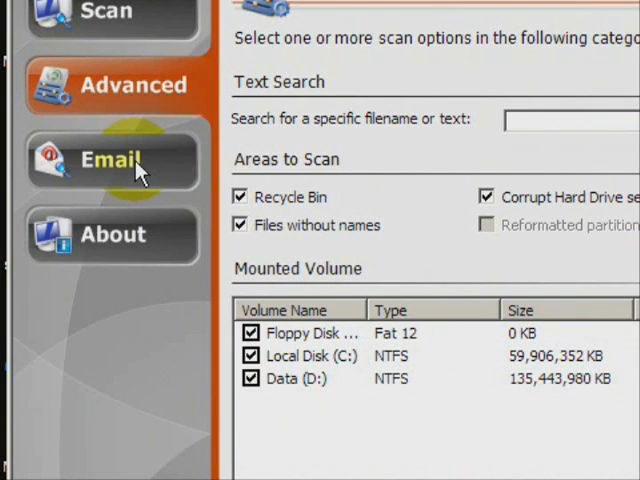
Show the Email scan page with filename search and default email application options.
{"action": "left_click", "coordinate": [108, 160]}
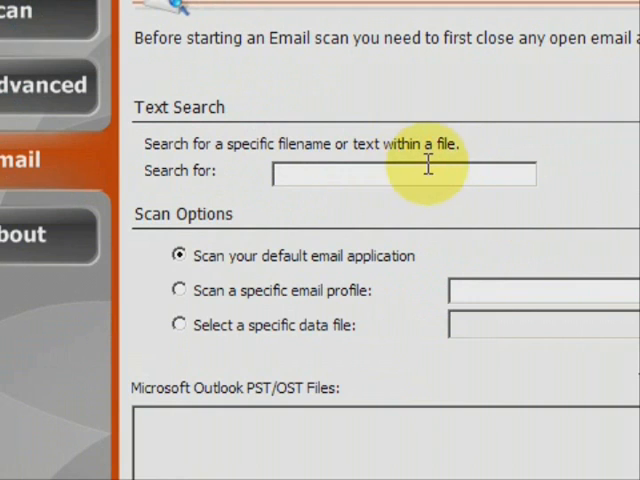
{"action": "mouse_move", "coordinate": [450, 164]}
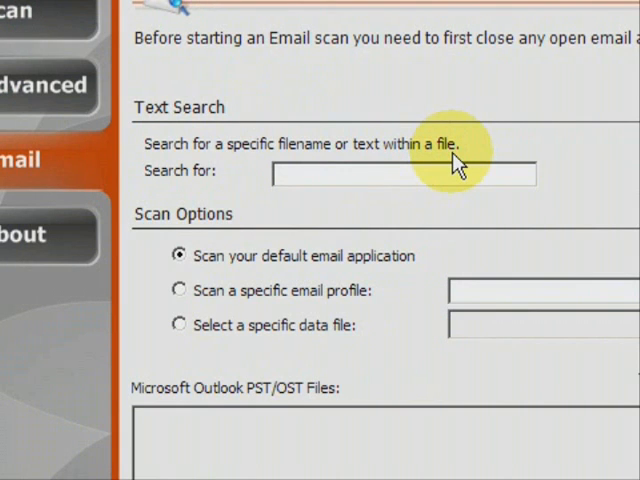
{"action": "mouse_move", "coordinate": [446, 264]}
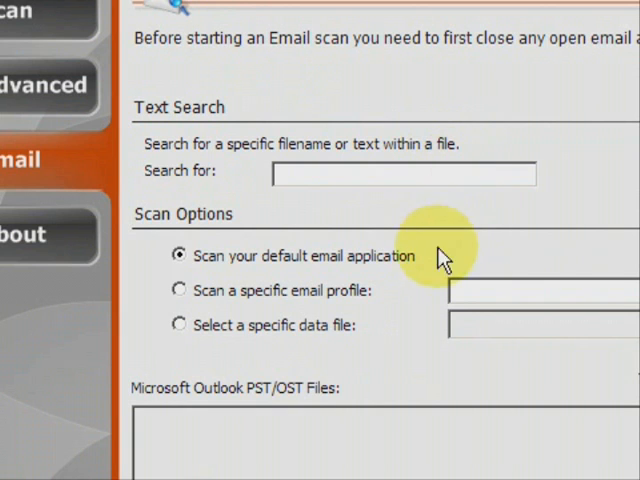
{"action": "mouse_move", "coordinate": [292, 304]}
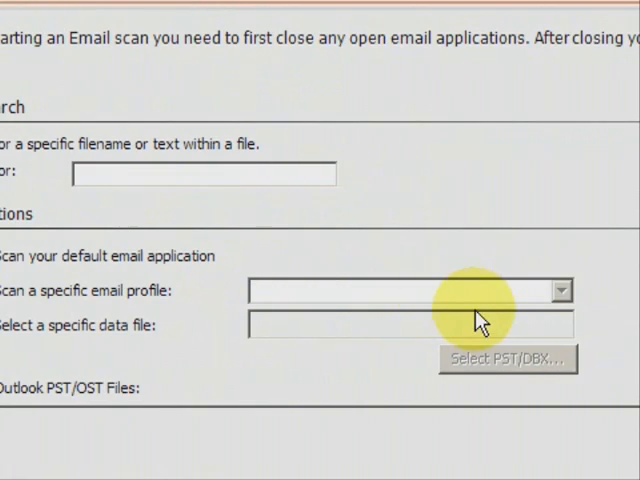
{"action": "mouse_move", "coordinate": [208, 288]}
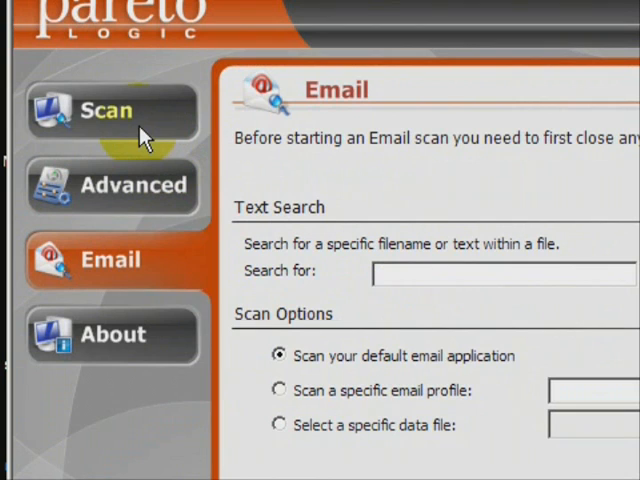
Go back to the welcome scan page with Quick Scan chosen, ready at Start Scan.
{"action": "left_click", "coordinate": [108, 122]}
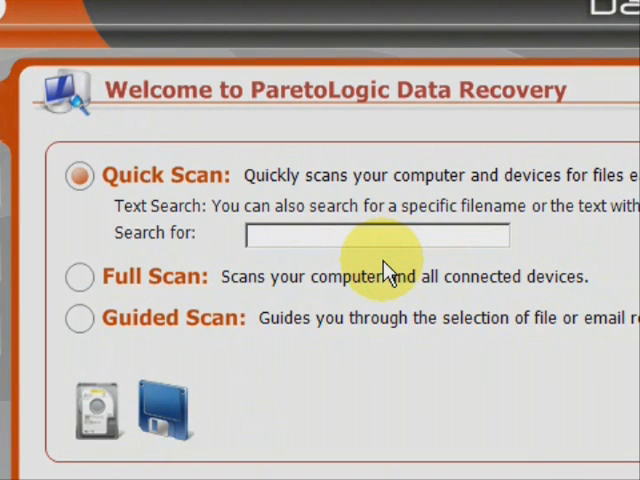
{"action": "type", "text": "a"}
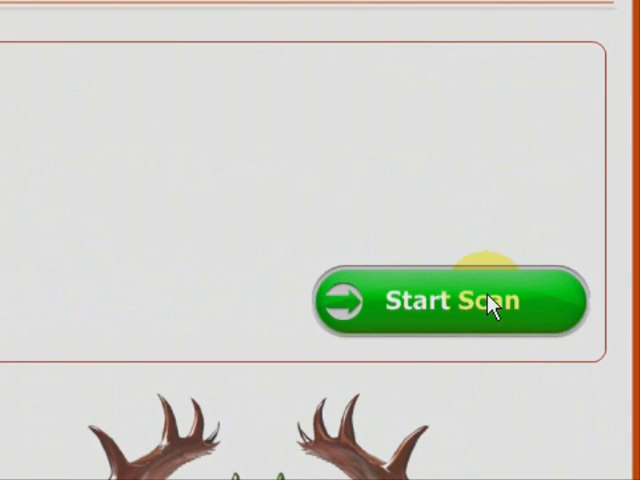
Start the quick scan and browse recoverable Local Disk (C:) items in Images and Documents categories.
{"action": "left_click", "coordinate": [458, 302]}
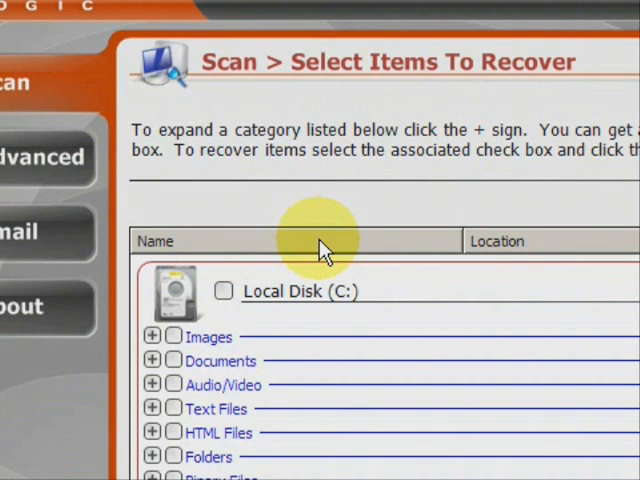
{"action": "scroll", "scroll_direction": "down", "scroll_amount": 3}
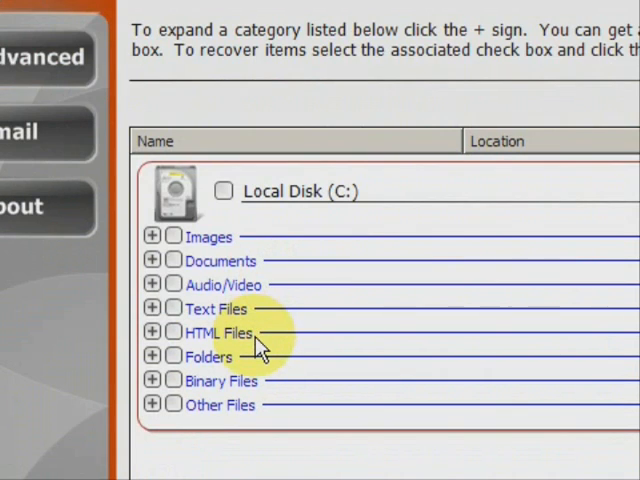
{"action": "mouse_move", "coordinate": [248, 356]}
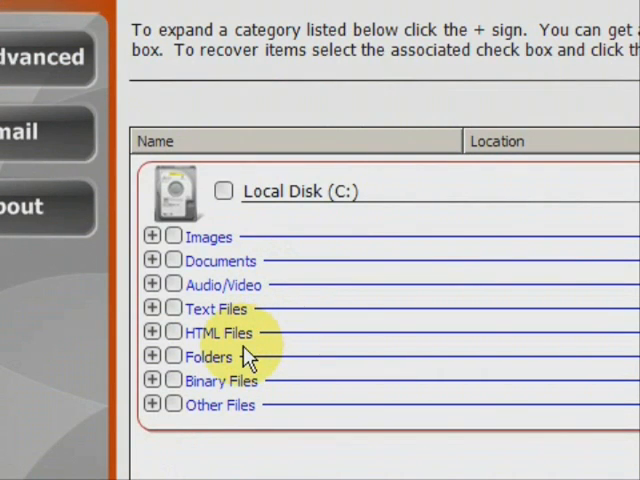
{"action": "scroll", "scroll_direction": "down", "scroll_amount": 3}
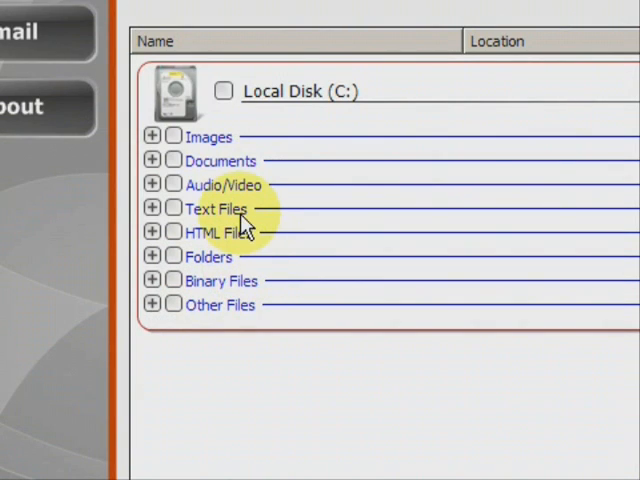
{"action": "mouse_move", "coordinate": [236, 200]}
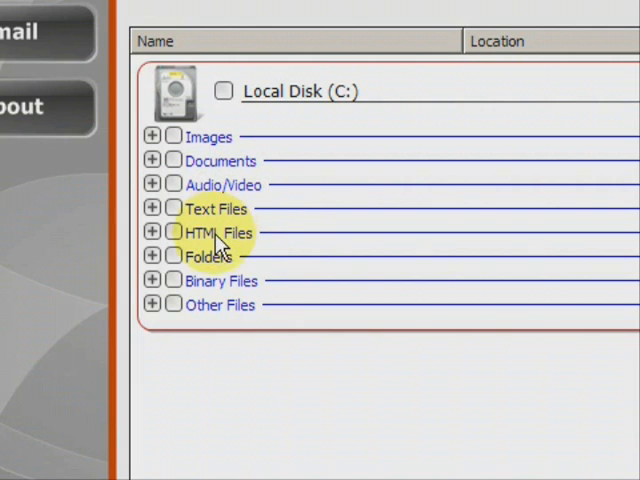
{"action": "mouse_move", "coordinate": [222, 260]}
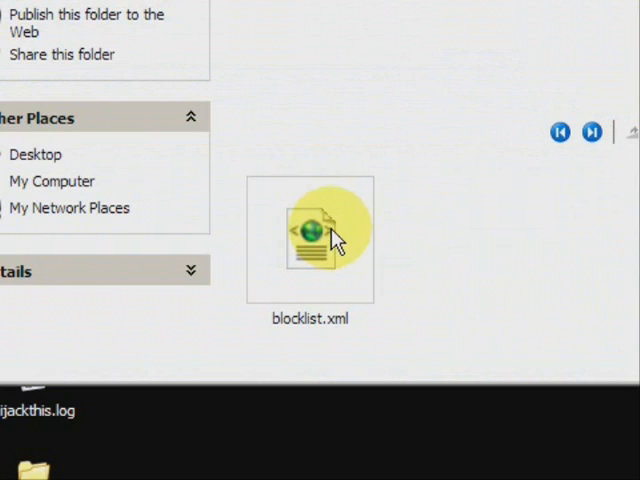
{"action": "mouse_move", "coordinate": [320, 236]}
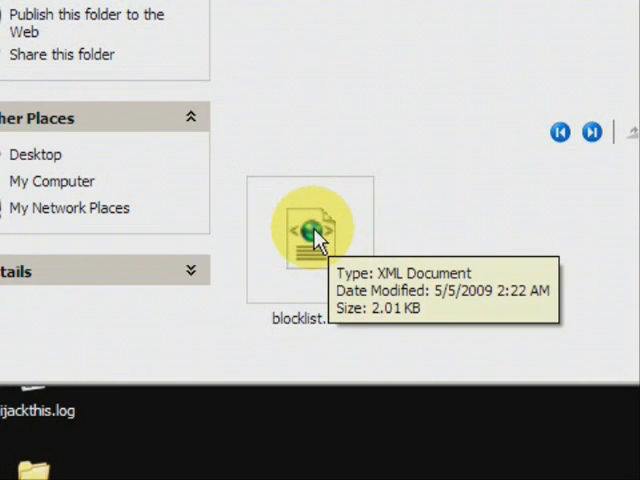
{"action": "mouse_move", "coordinate": [308, 236]}
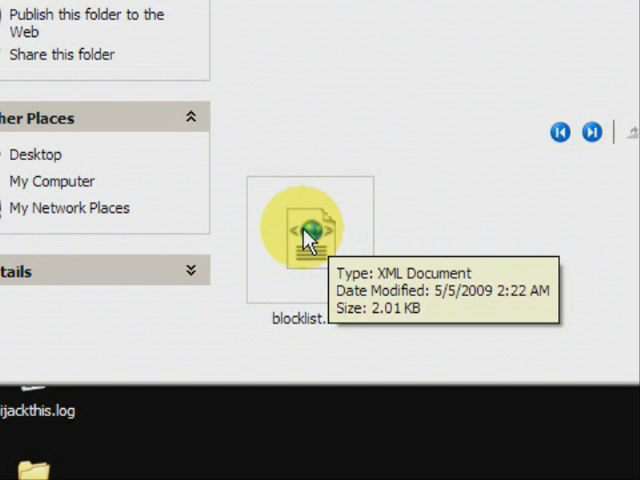